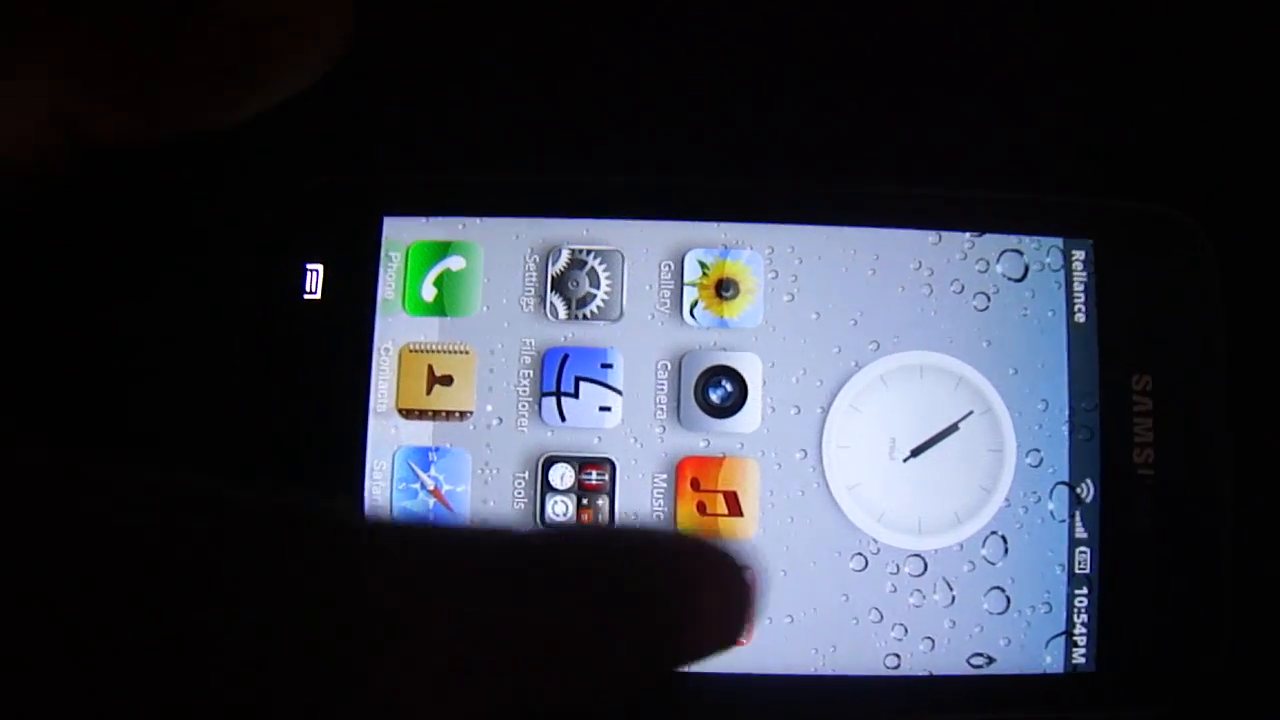
- Swipe through the home screens and open the MIUI Themes manager
{"action": "scroll", "scroll_direction": "left", "scroll_amount": 3}
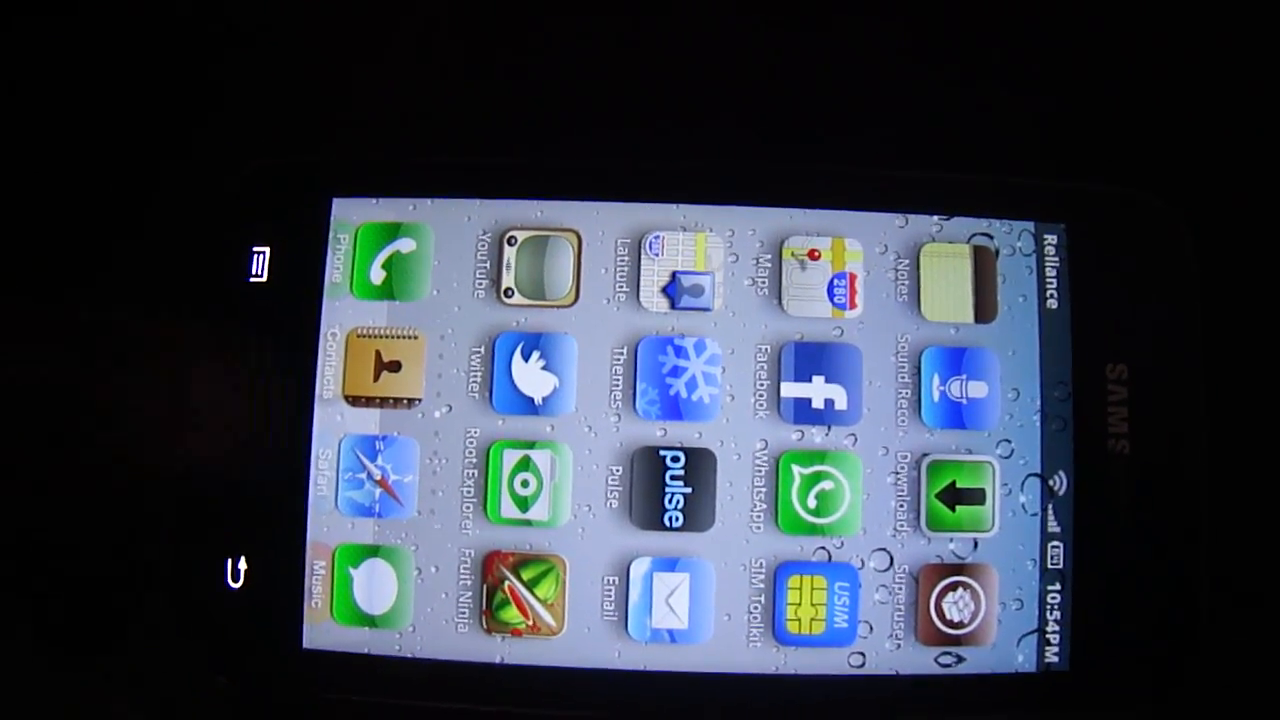
{"action": "scroll", "scroll_direction": "left", "scroll_amount": 3}
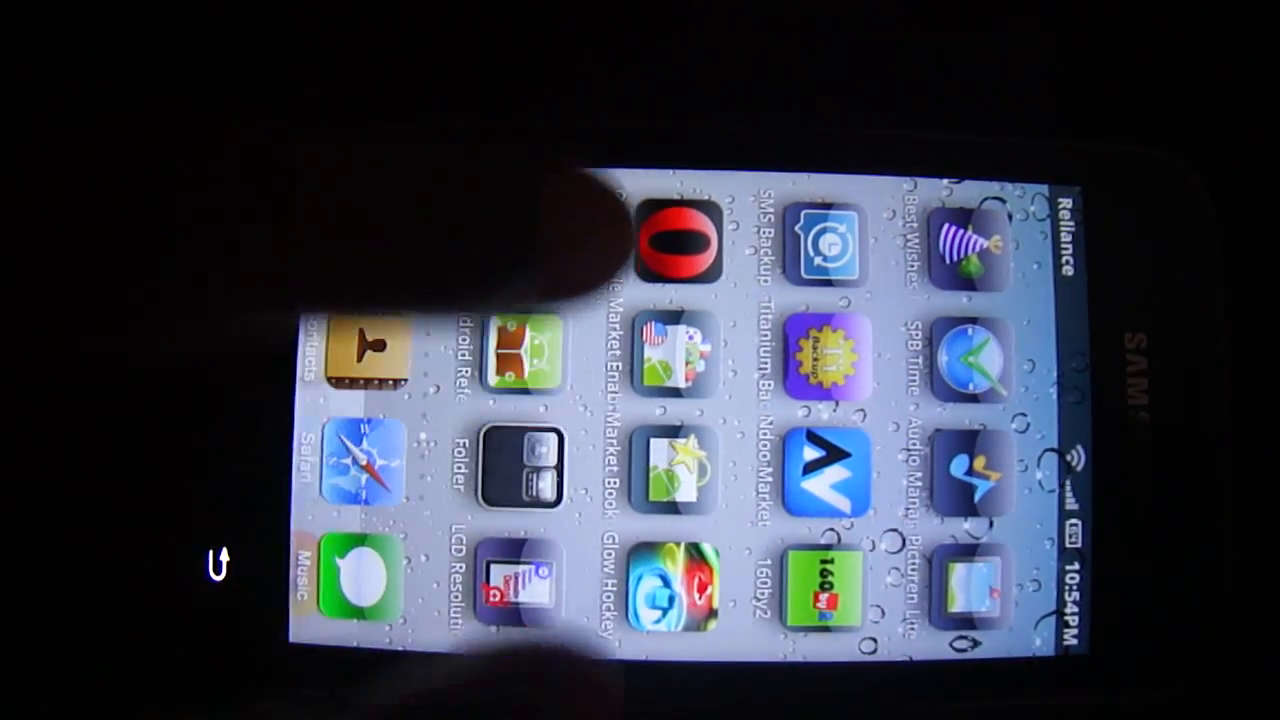
{"action": "scroll", "scroll_direction": "left", "scroll_amount": 3}
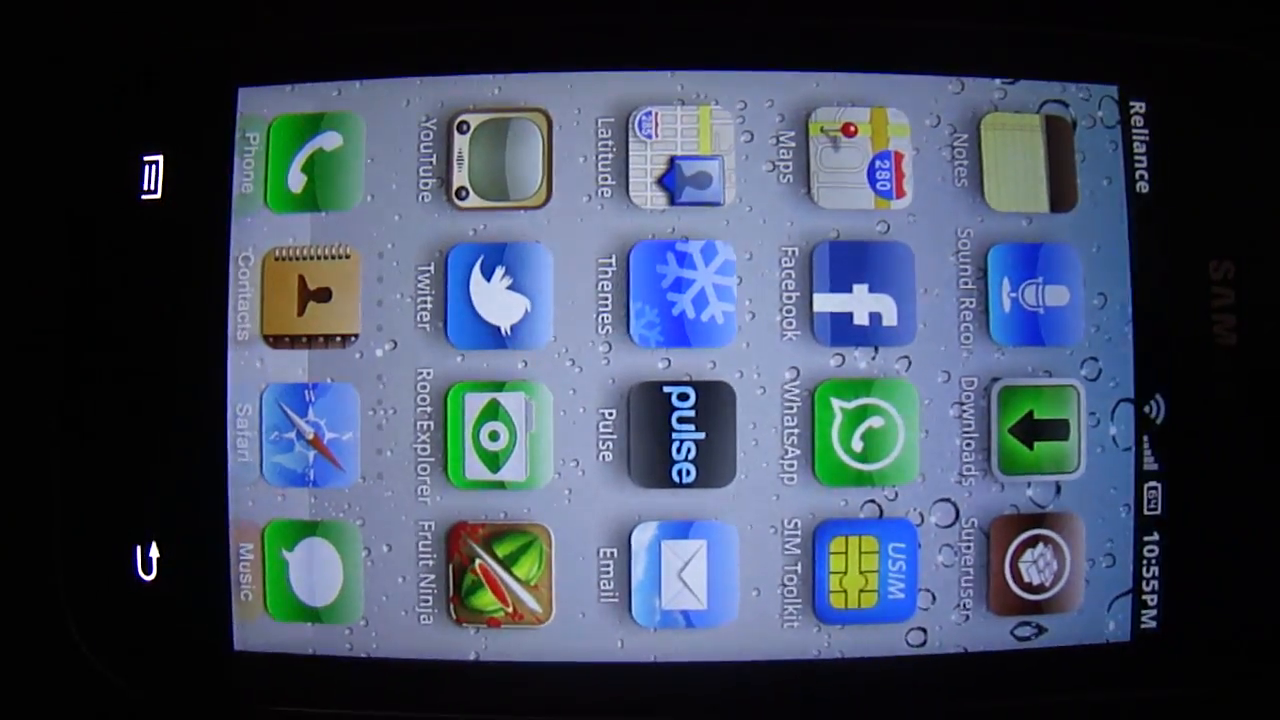
{"action": "left_click", "coordinate": [686, 290]}
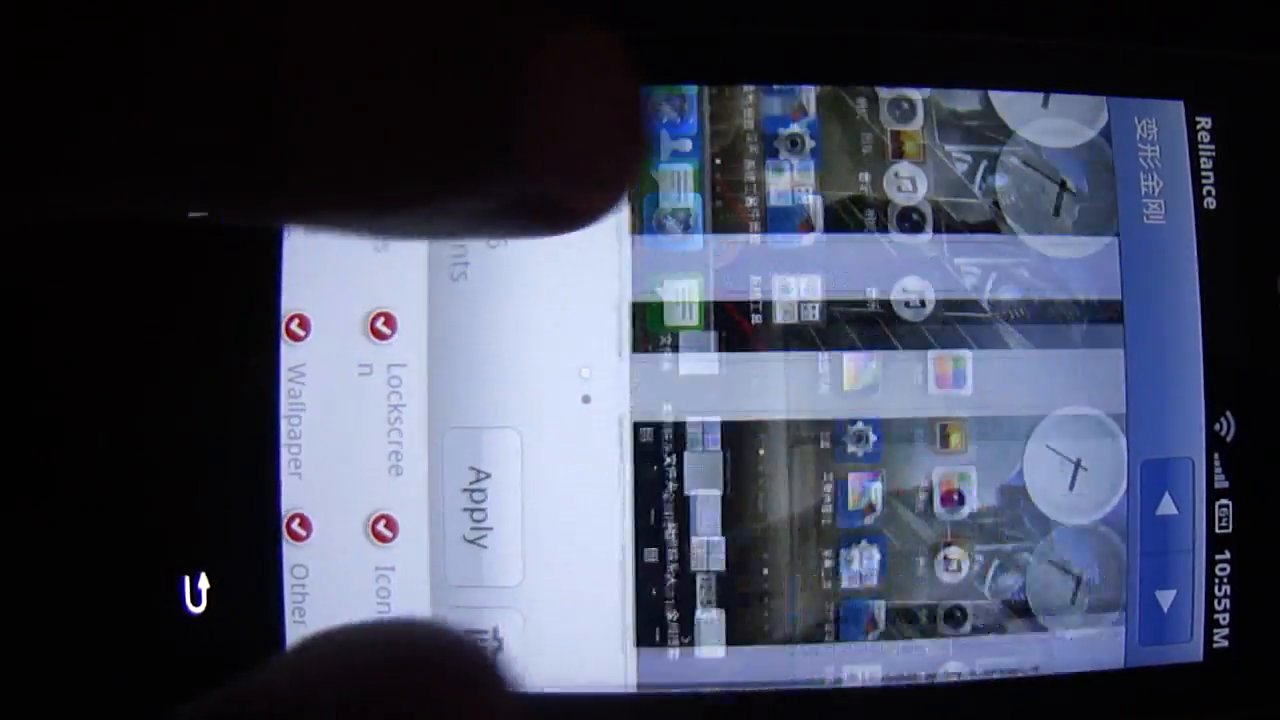
- Apply the dark metallic robot theme and acknowledge the font library warning
{"action": "left_click", "coordinate": [480, 500]}
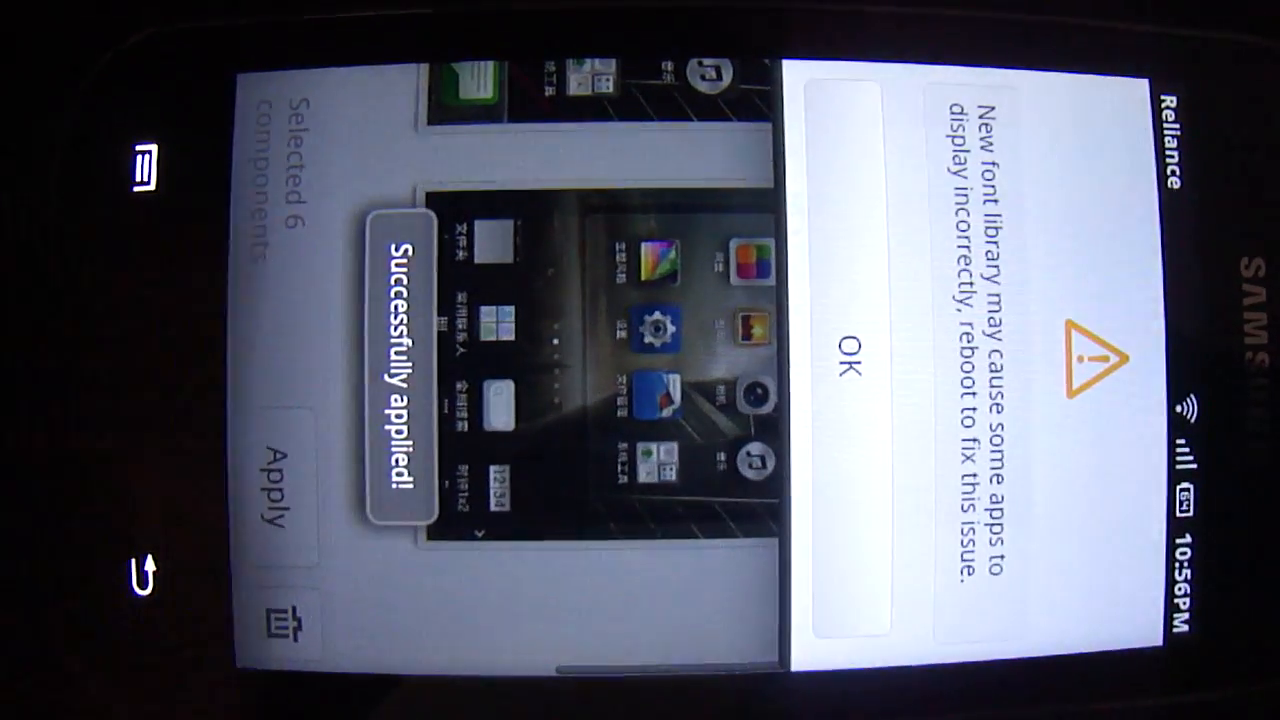
{"action": "left_click", "coordinate": [846, 363]}
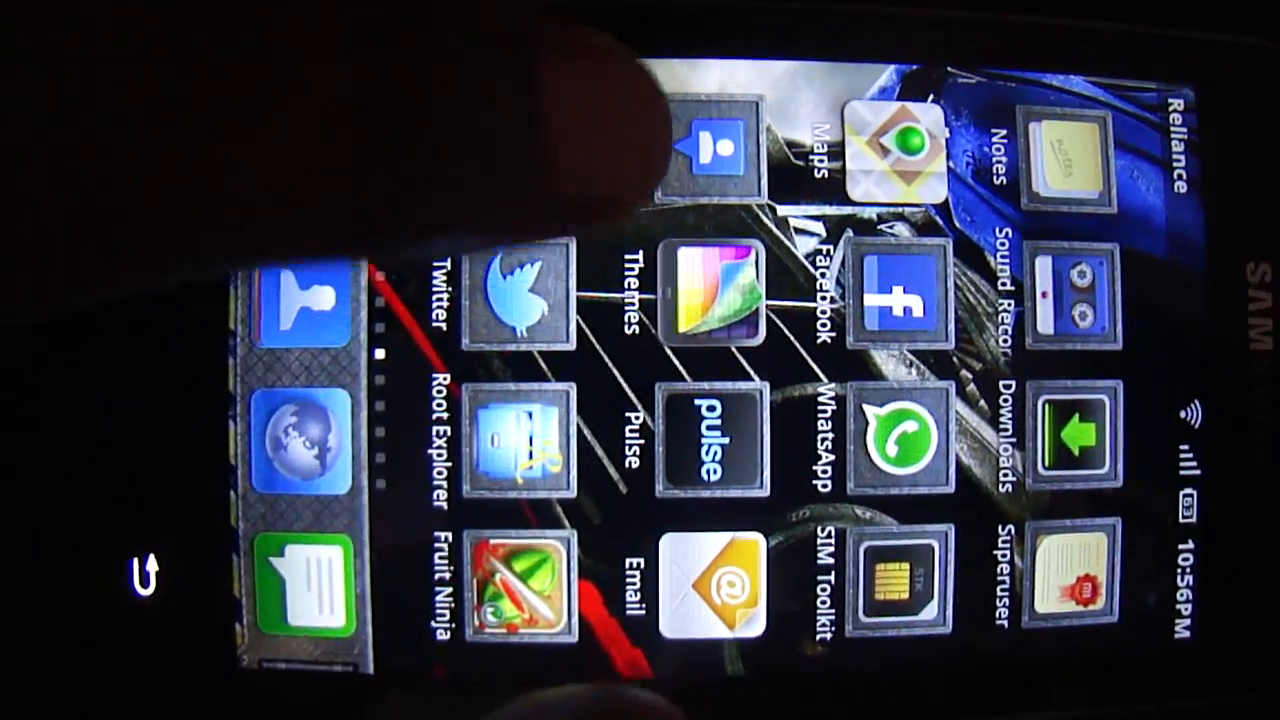
{"action": "scroll", "scroll_direction": "left", "scroll_amount": 3}
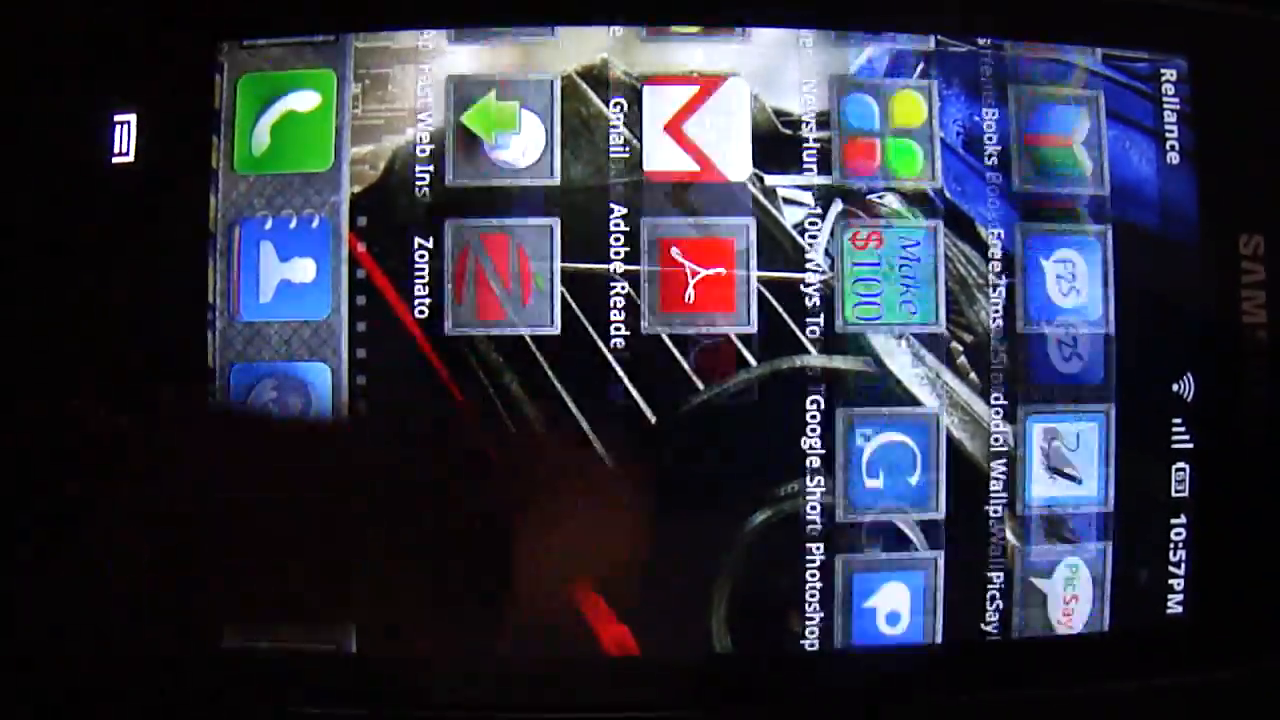
{"action": "scroll", "scroll_direction": "left", "scroll_amount": 3}
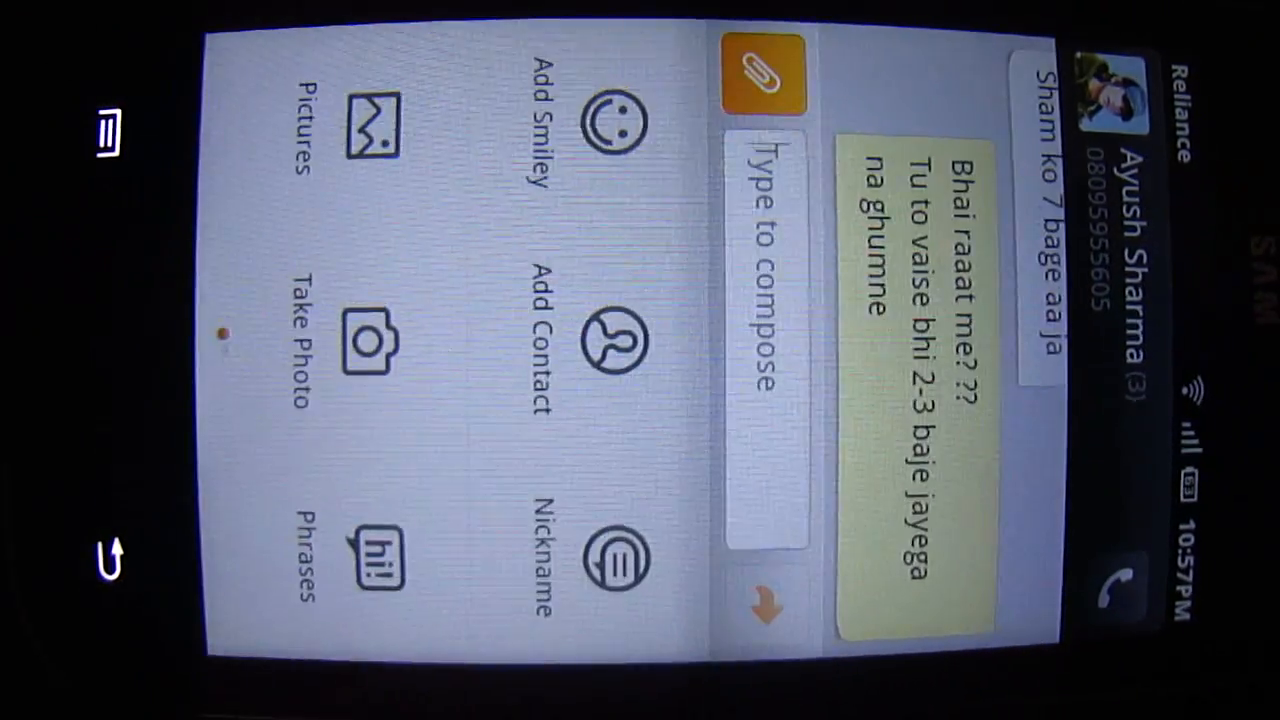
- Bring up the smiley picker in the conversation and switch to the symbols tab
{"action": "left_click", "coordinate": [631, 120]}
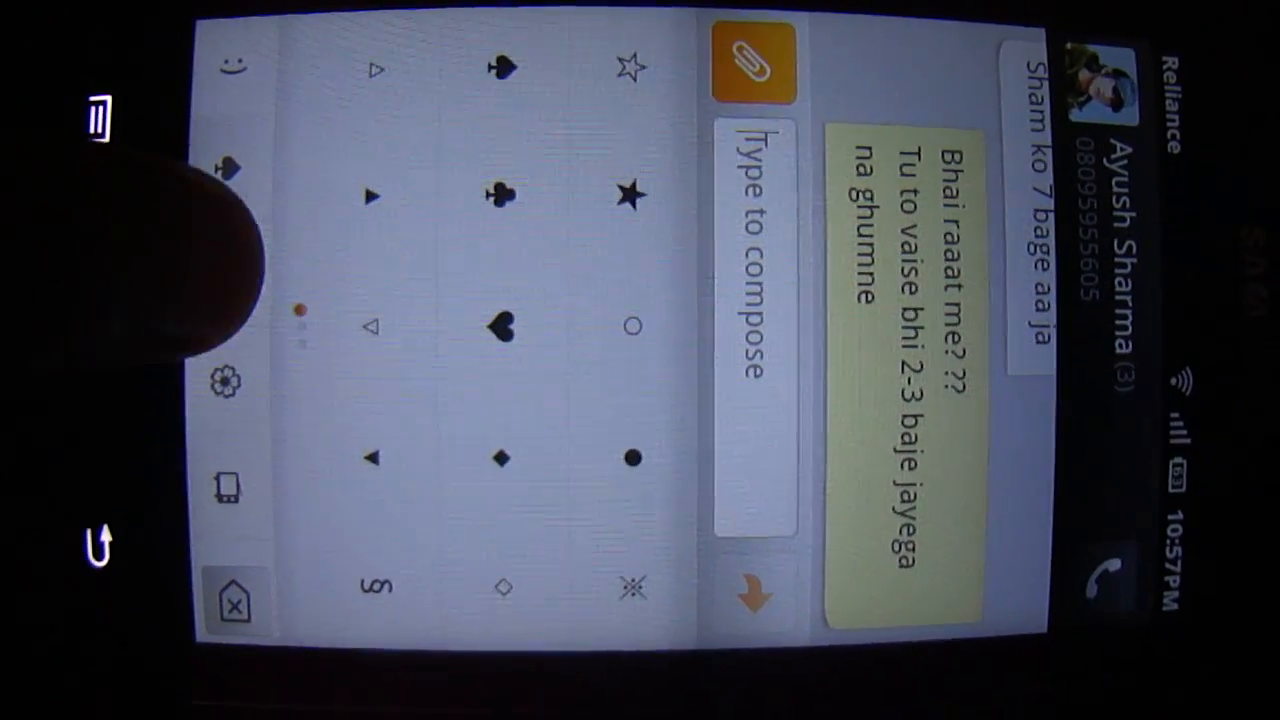
{"action": "left_click", "coordinate": [231, 67]}
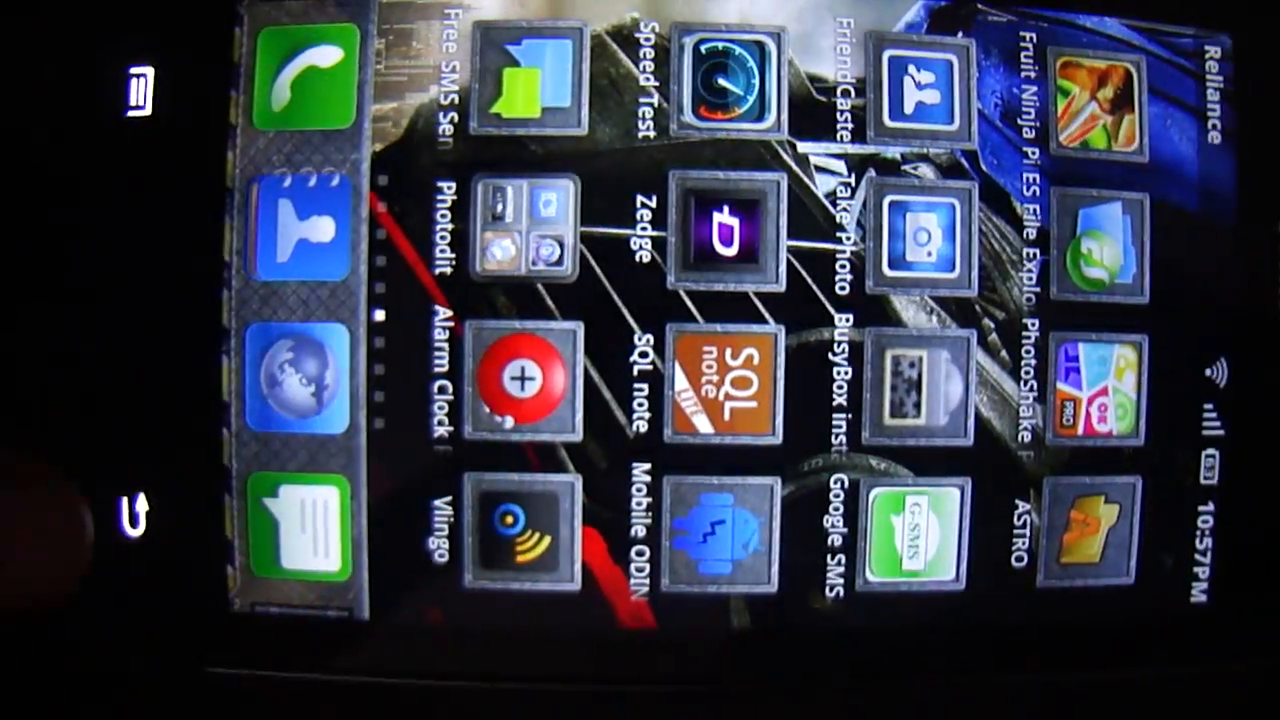
{"action": "scroll", "scroll_direction": "left", "scroll_amount": 3}
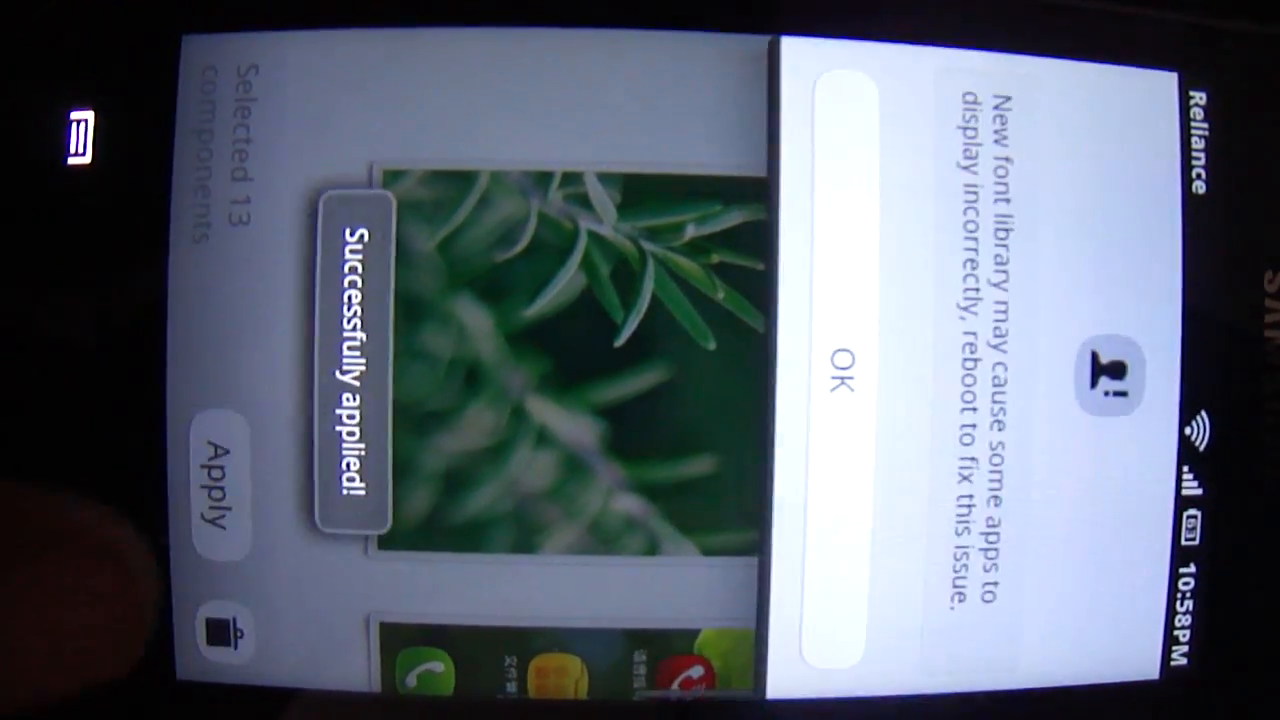
- Acknowledge the font library warning so the green leaf theme finishes applying
{"action": "left_click", "coordinate": [838, 383]}
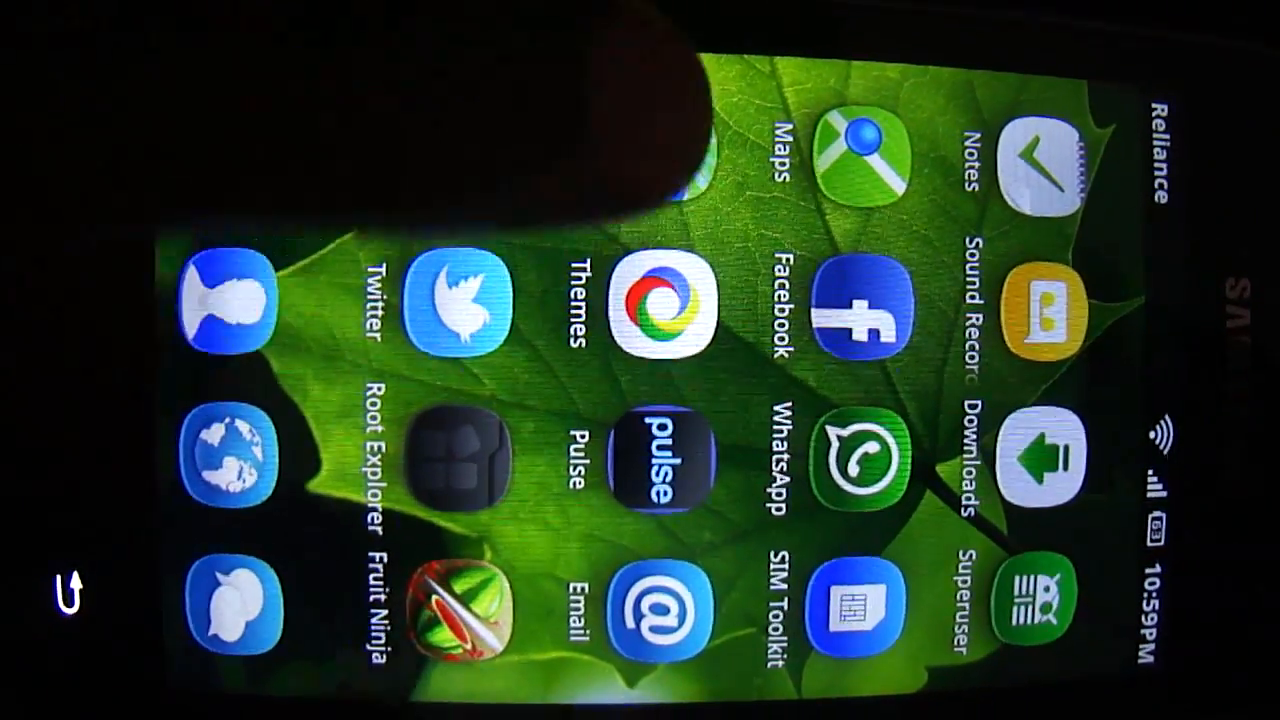
{"action": "scroll", "scroll_direction": "left", "scroll_amount": 3}
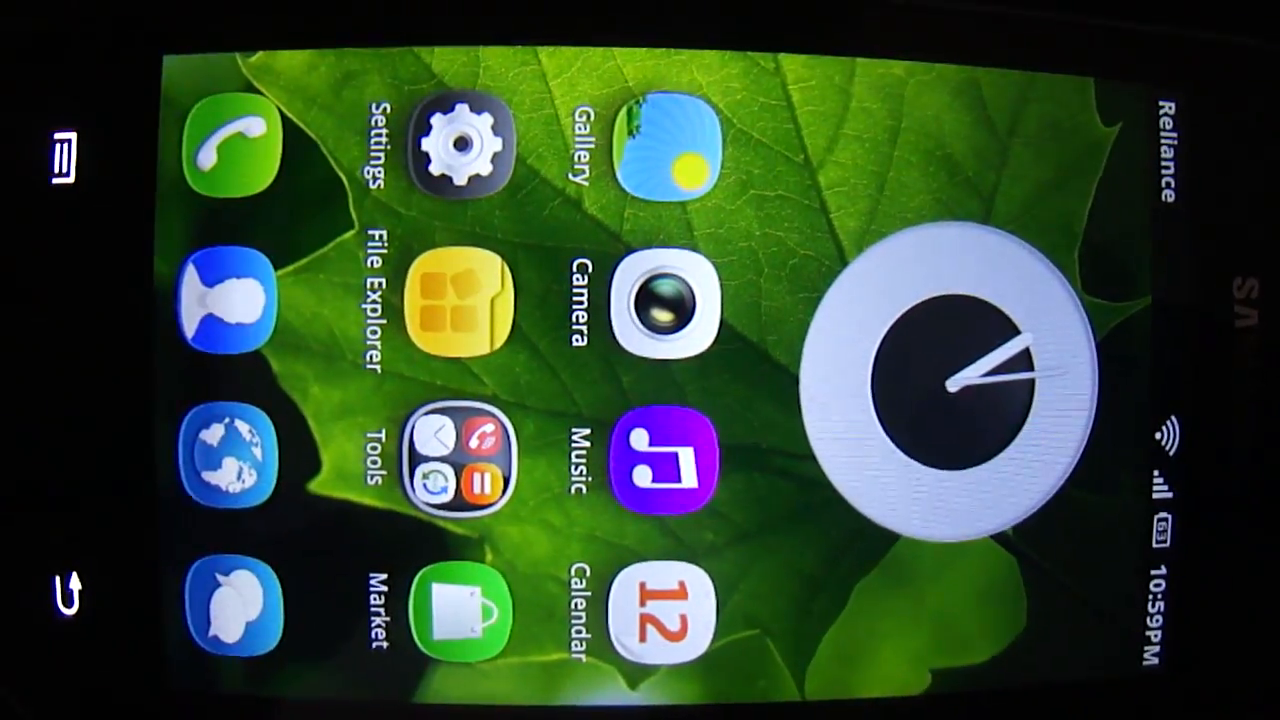
{"action": "scroll", "scroll_direction": "left", "scroll_amount": 3}
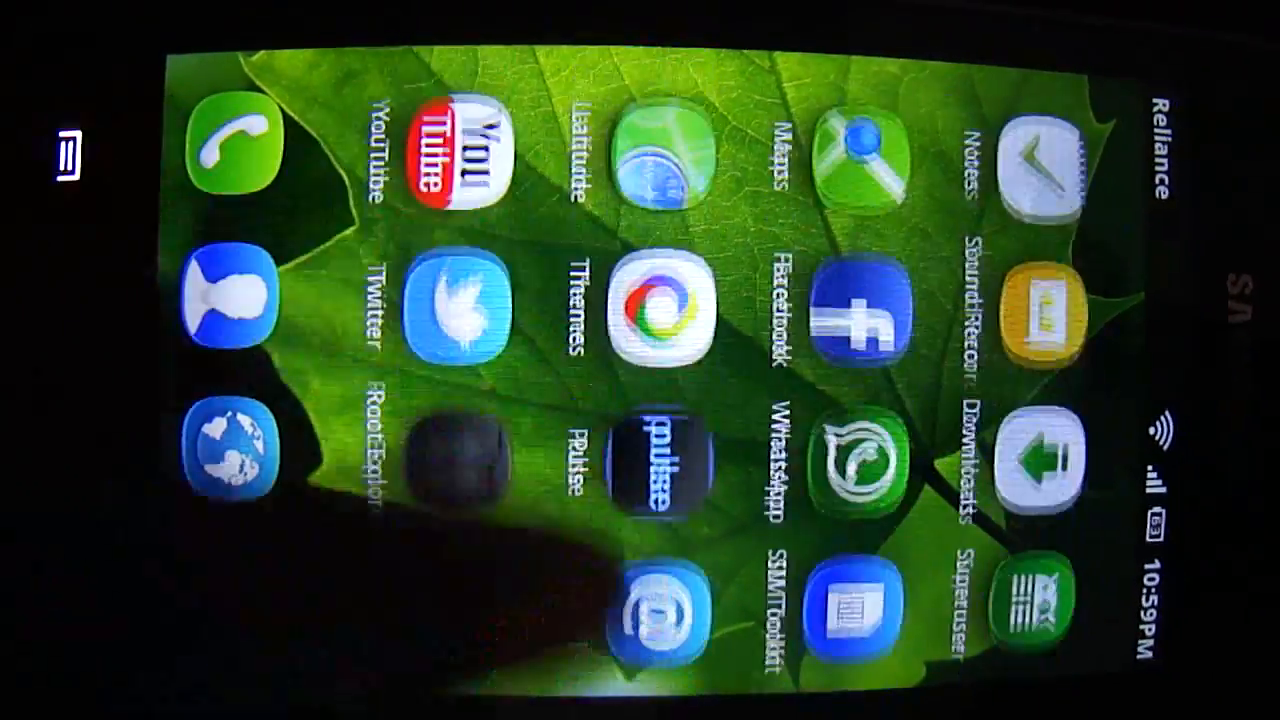